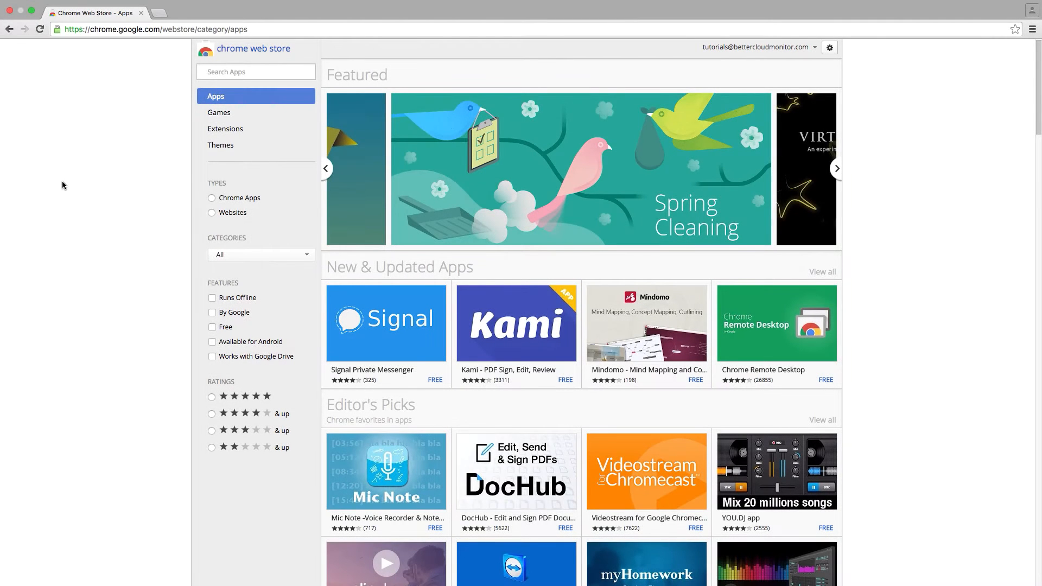
Search the Web Store for 'finance' and start adding the Finance Toolbar extension
text(finance toolbar)
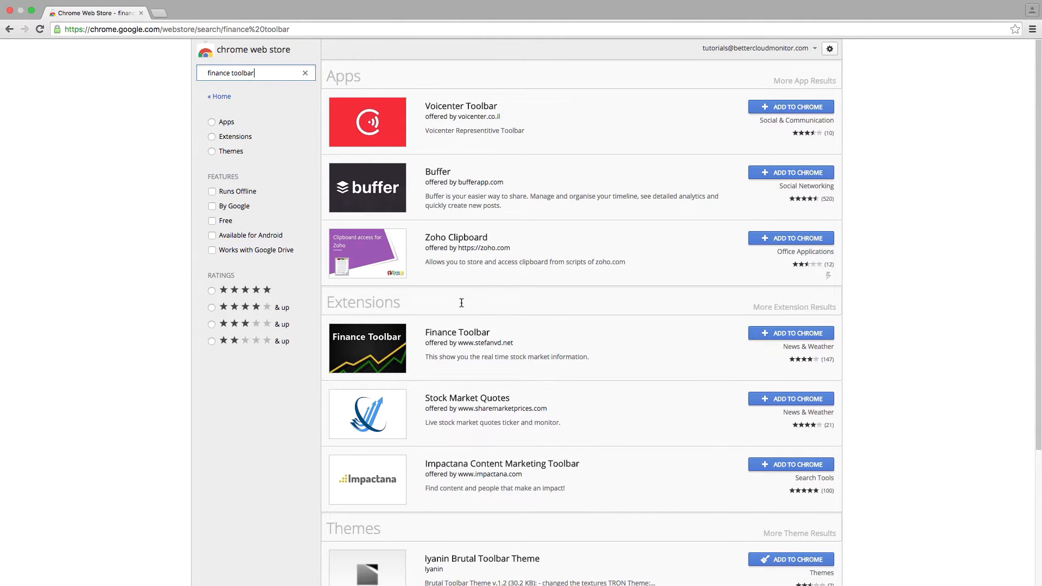
click(791, 333)
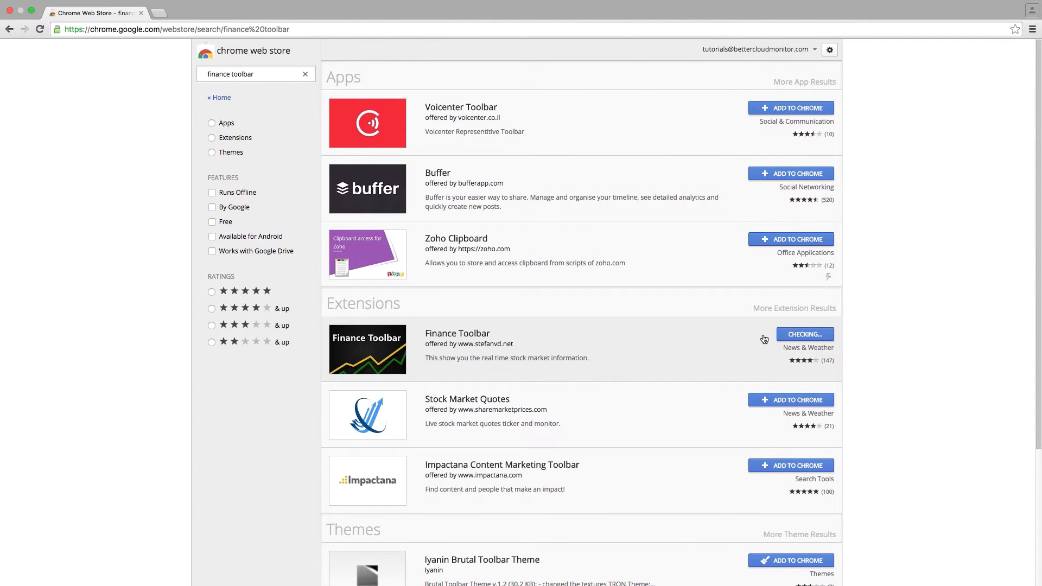
click(804, 334)
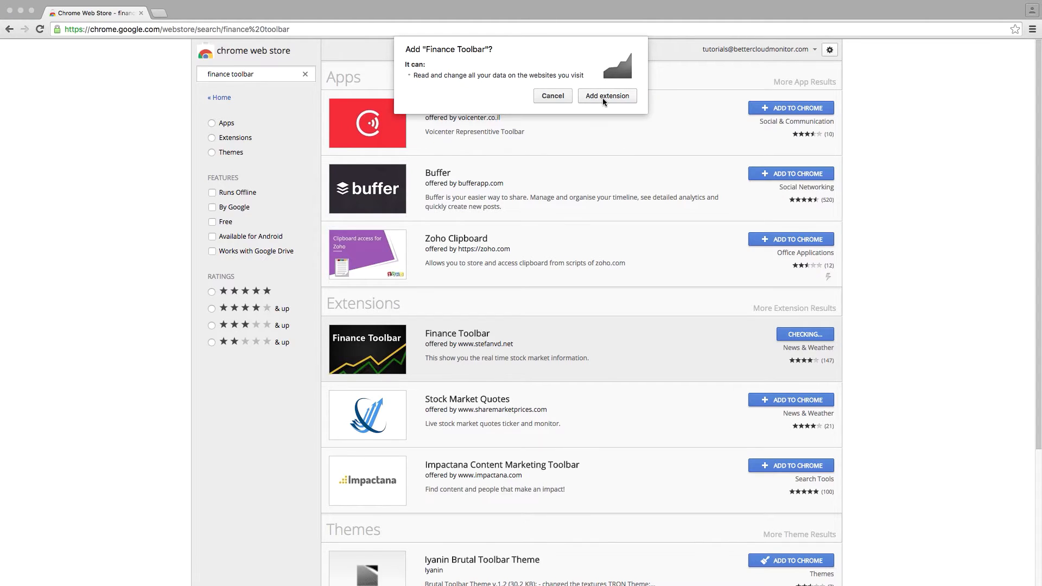
Confirm adding Finance Toolbar, turn the toolbar on and open an Apple quote on Yahoo Finance
click(606, 95)
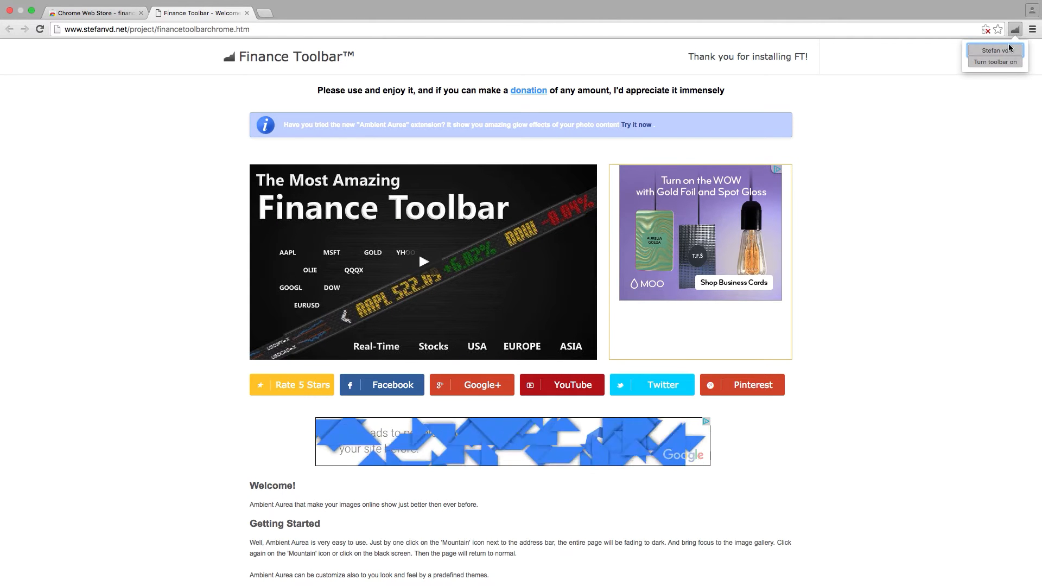
click(992, 62)
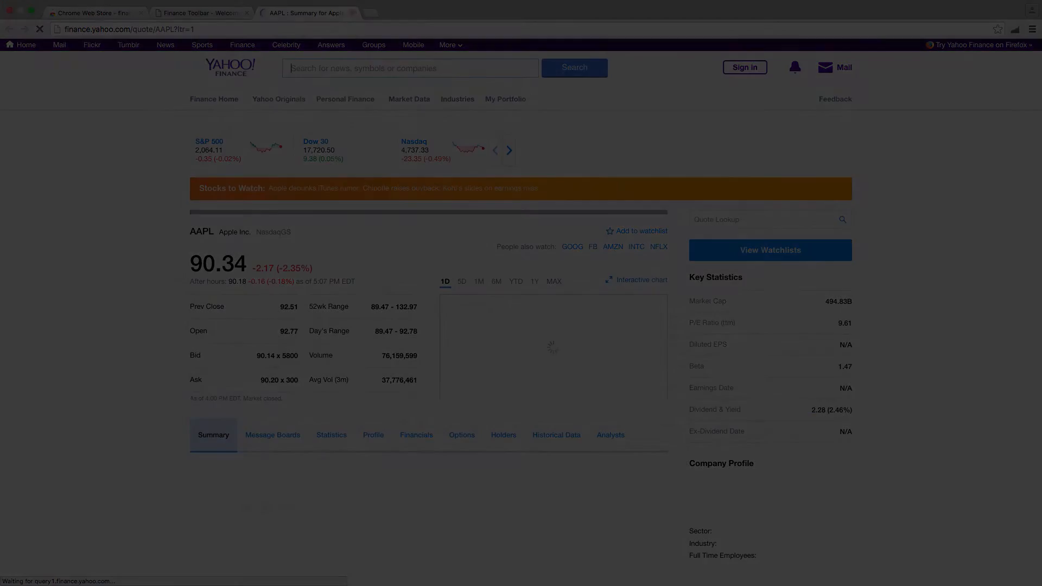
click(93, 13)
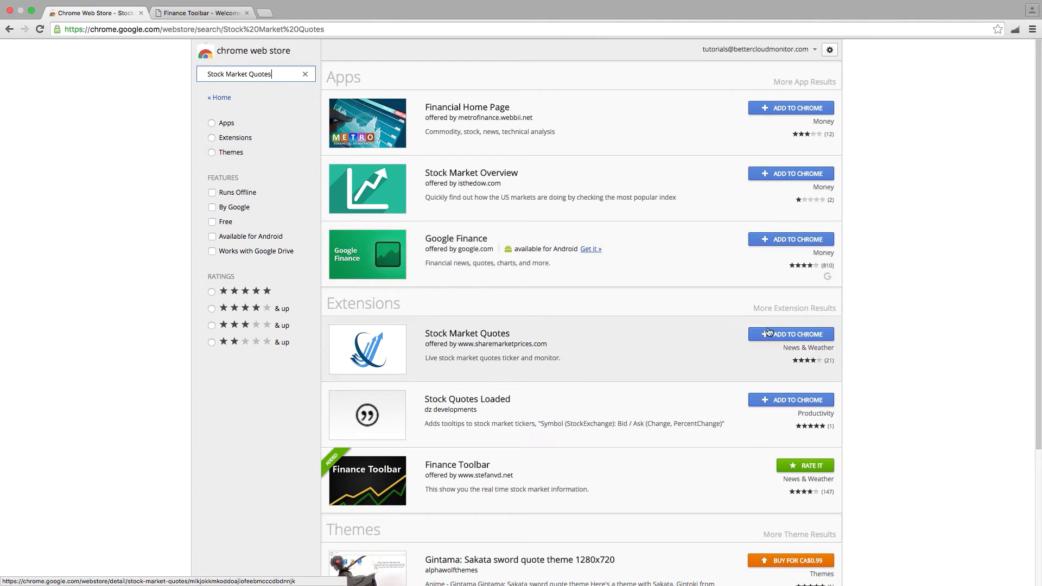
Add Stock Market Quotes to Chrome and view its portfolio of Dow Jones IA, NASDAQ Comp., S&P 500
click(790, 333)
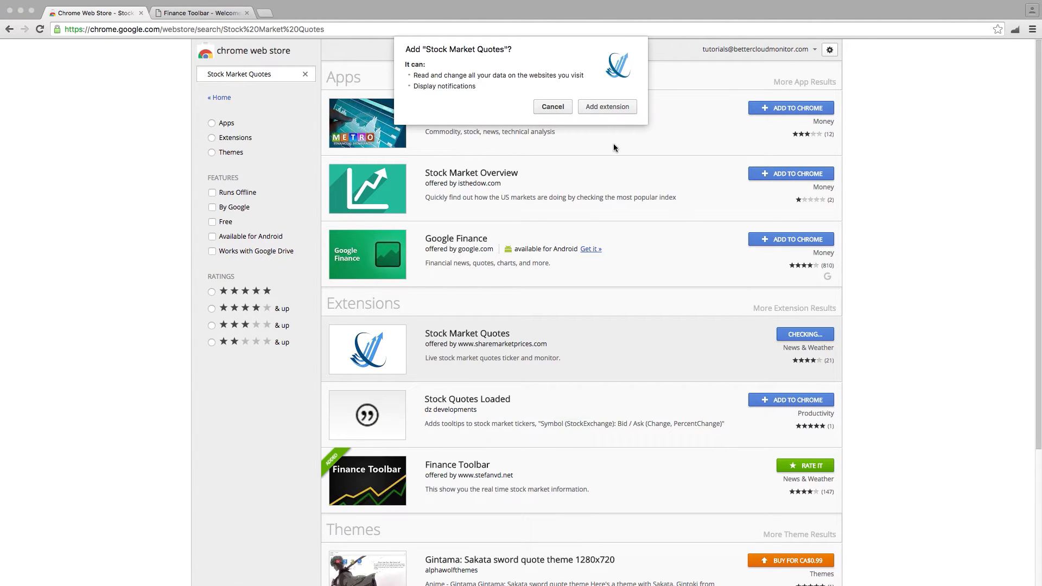
click(605, 106)
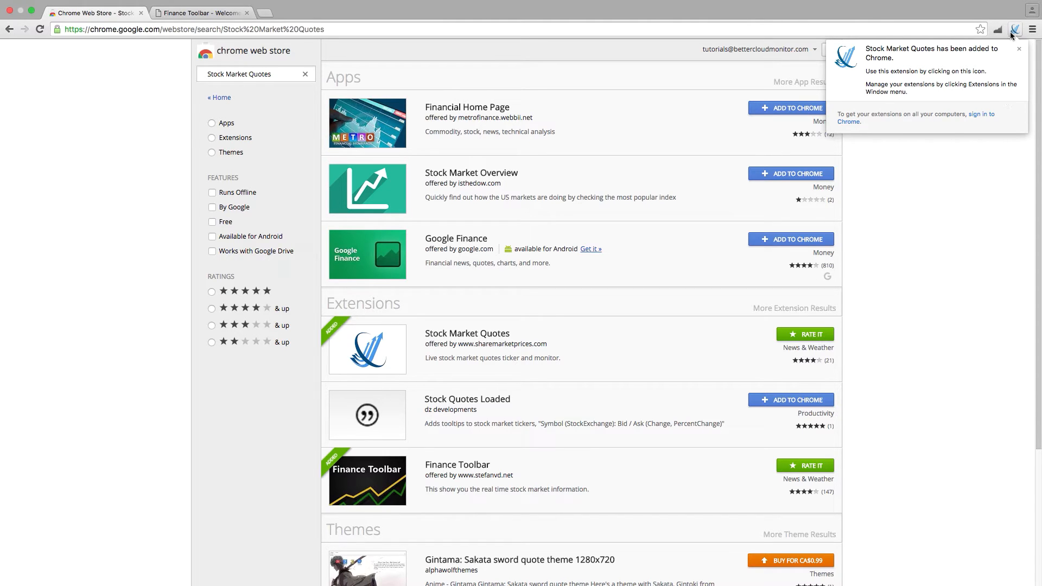
click(1015, 28)
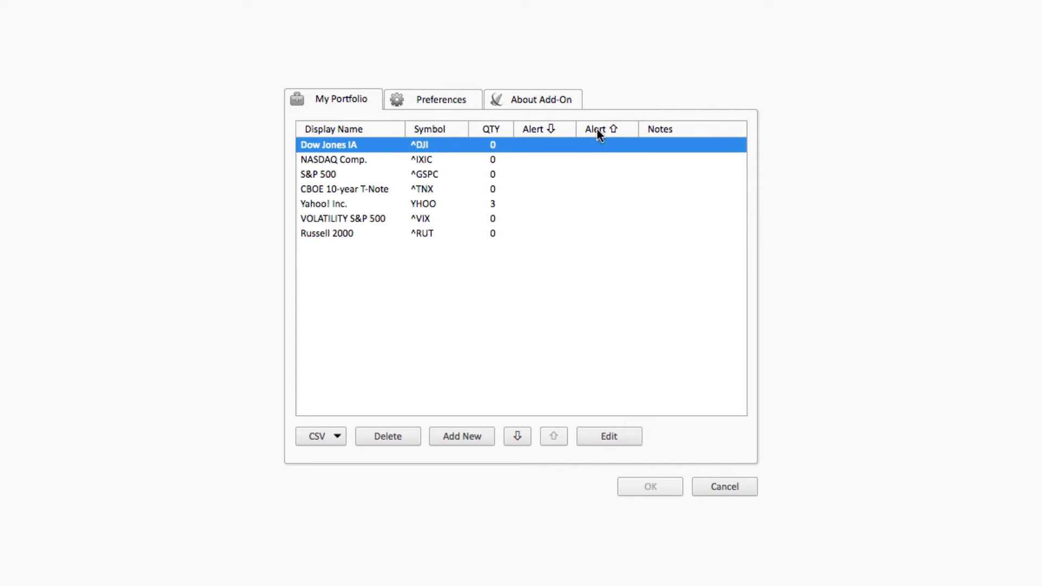
click(607, 436)
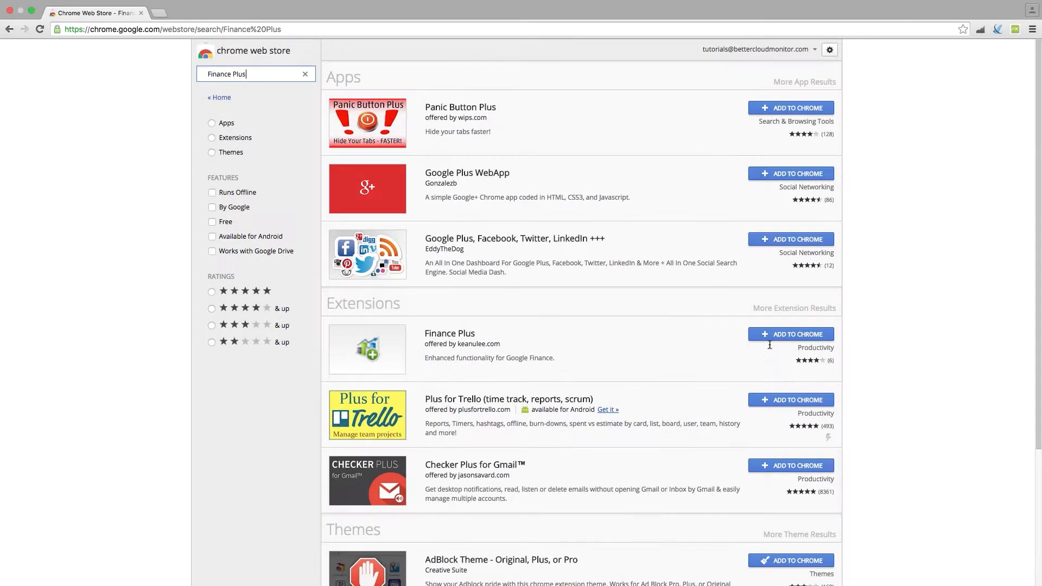
Add Finance Plus to Chrome and view a Google Finance portfolio holding Apple Inc
click(790, 333)
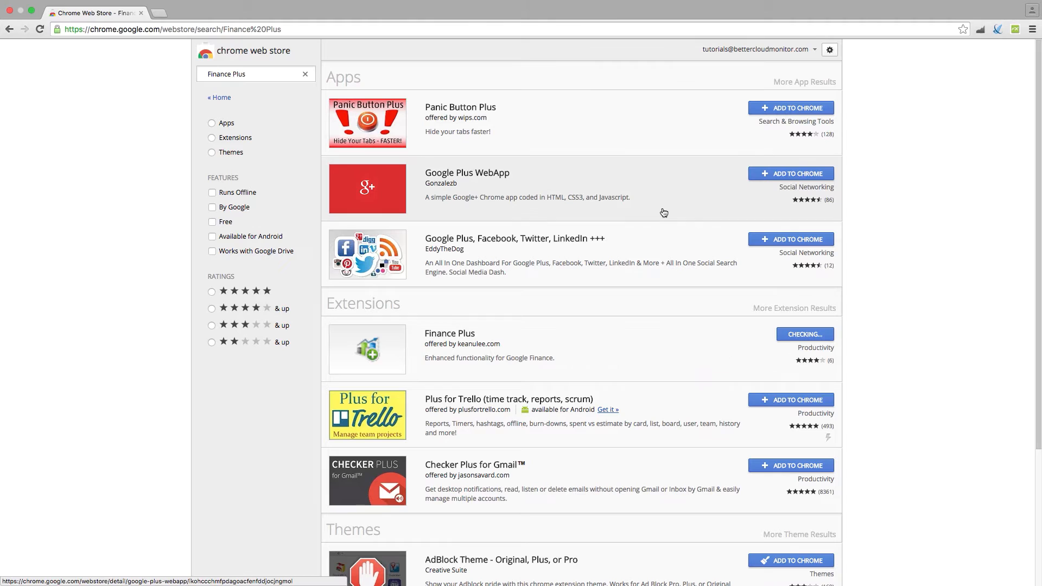
click(790, 333)
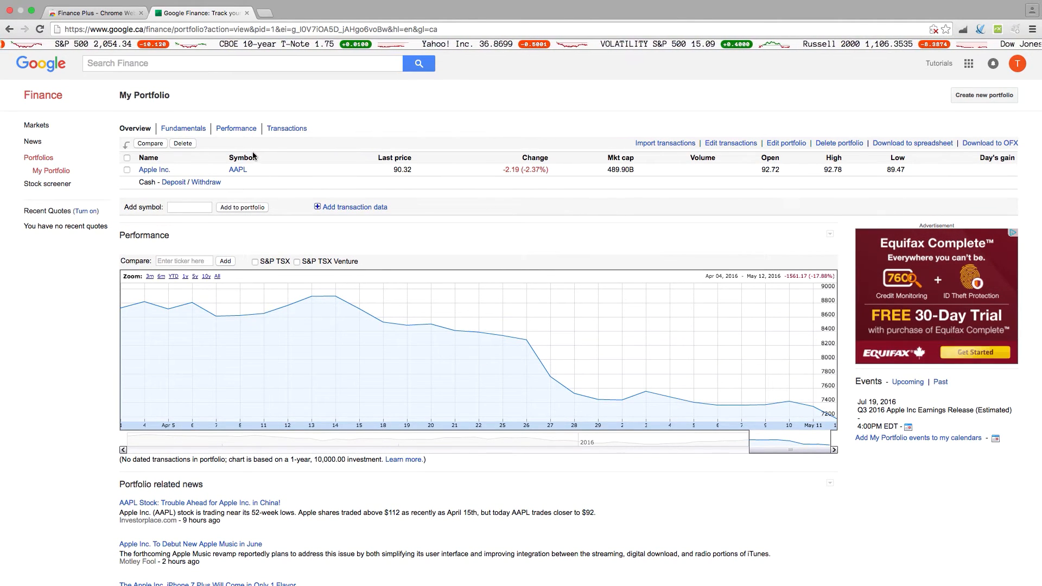
scroll(down, 3)
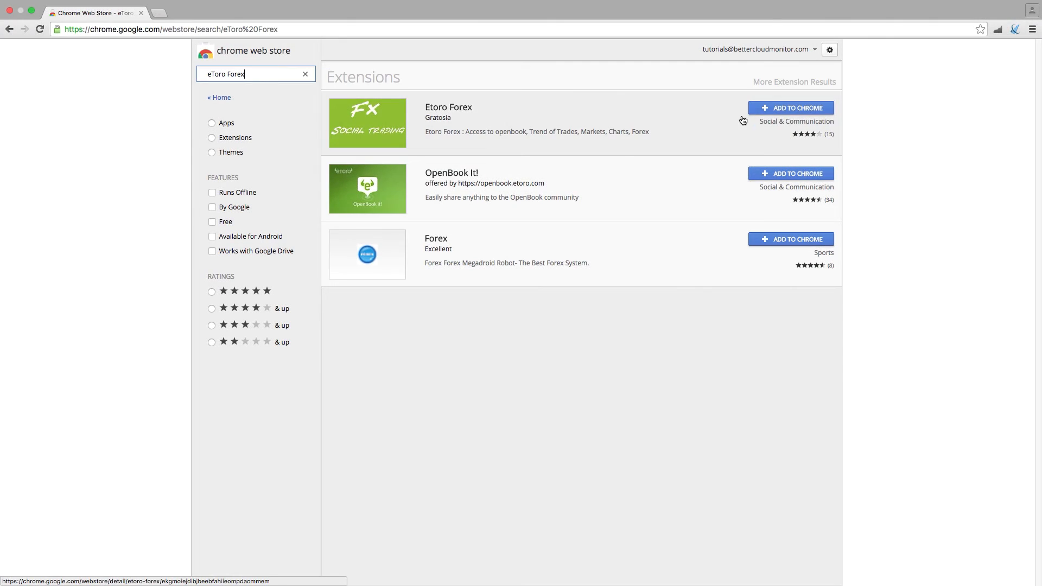
Add eToro Forex to Chrome and view its panel of buy/sell popularity for currency pairs
click(791, 107)
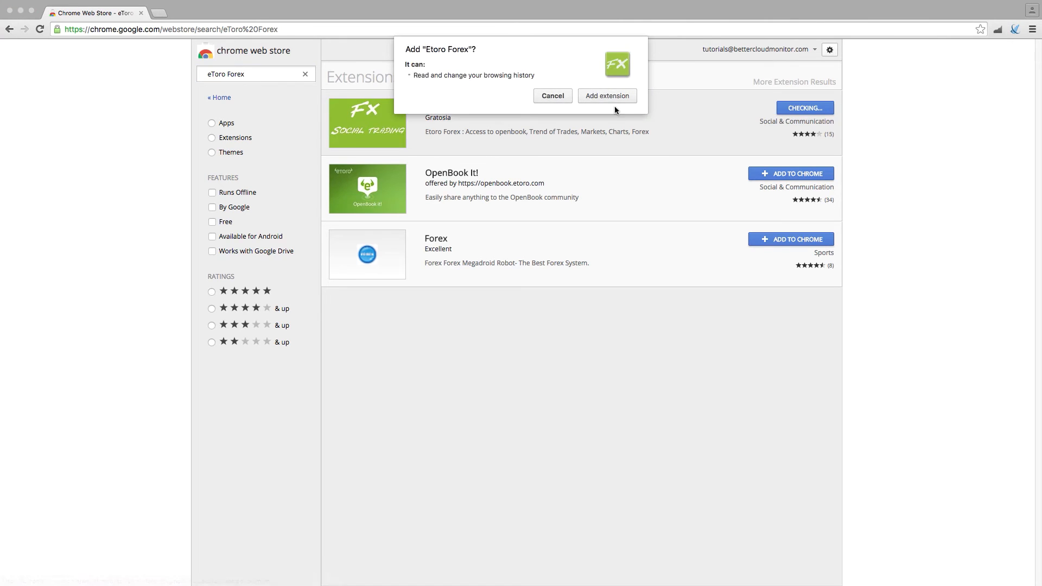
click(606, 96)
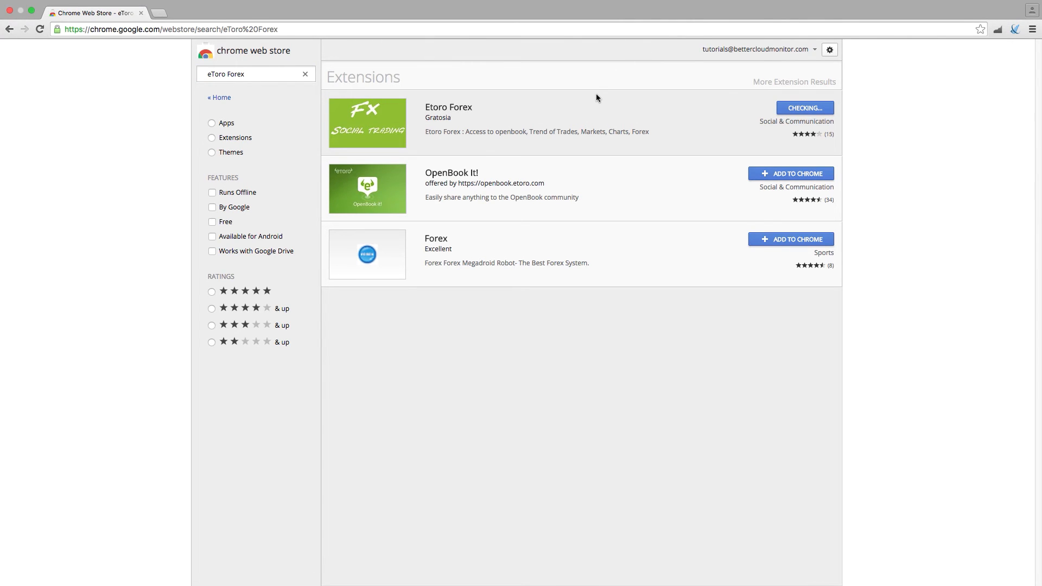
click(803, 108)
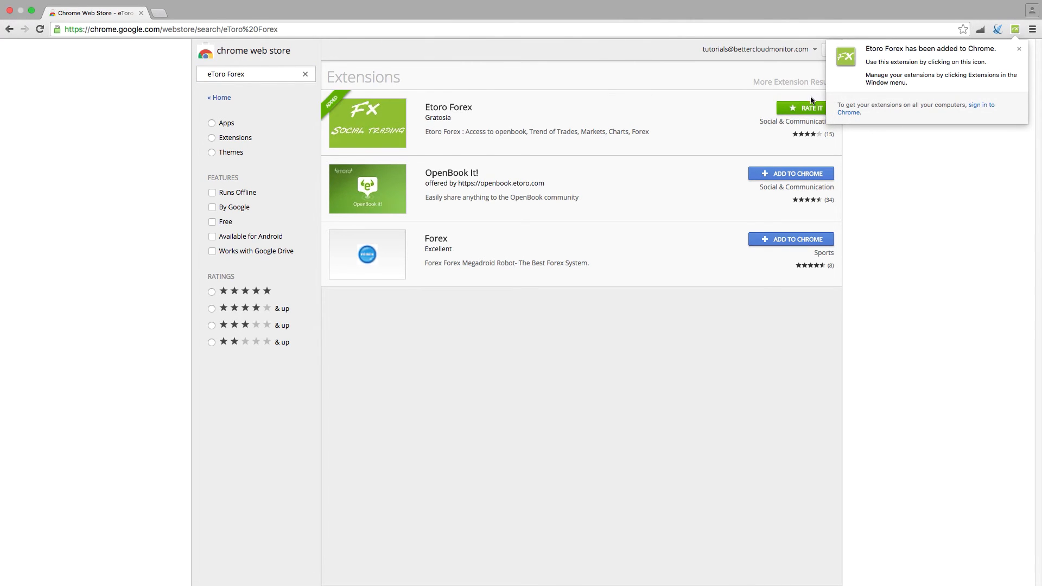
click(1008, 28)
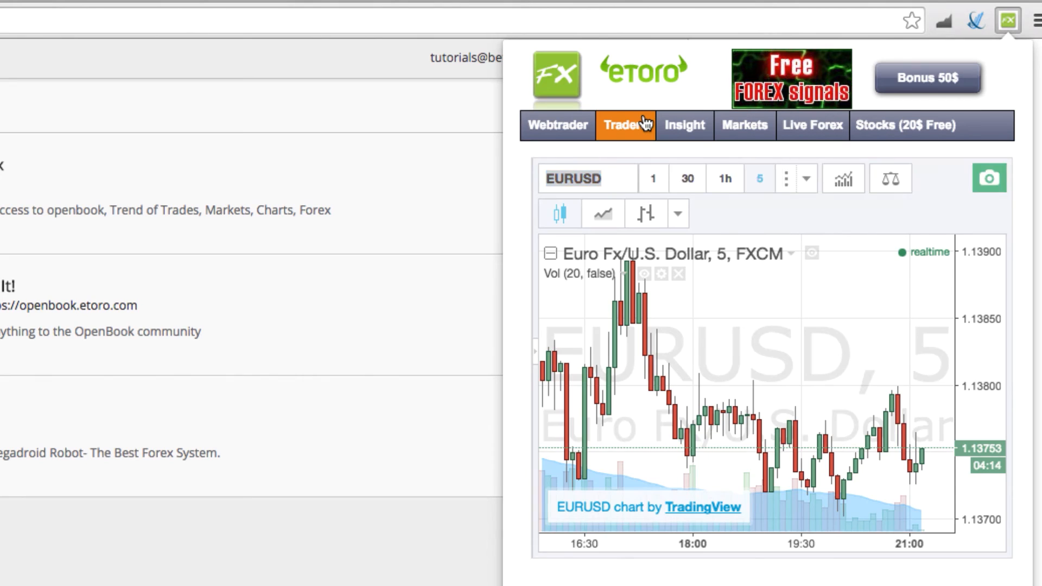
click(745, 124)
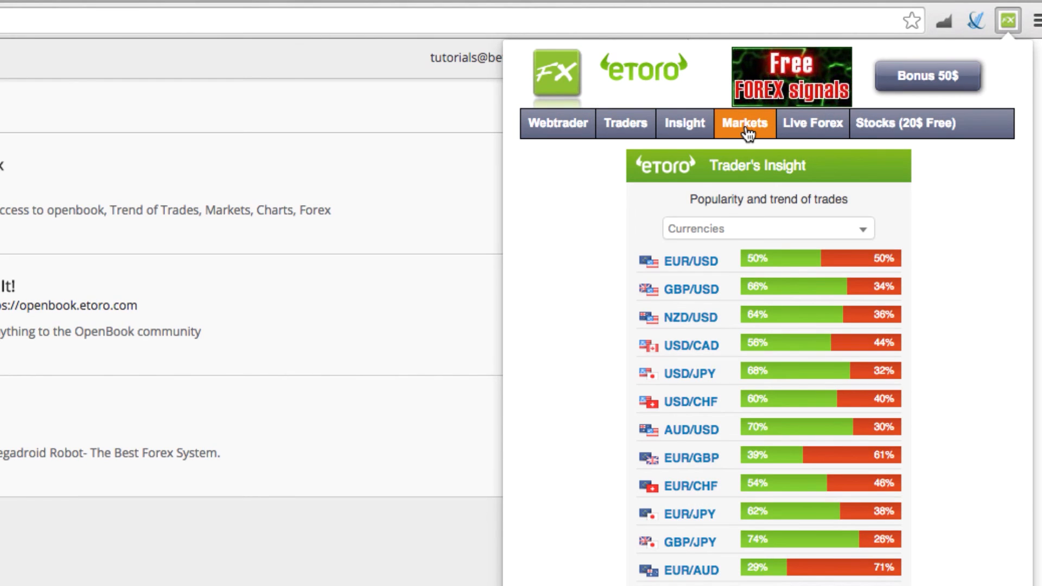